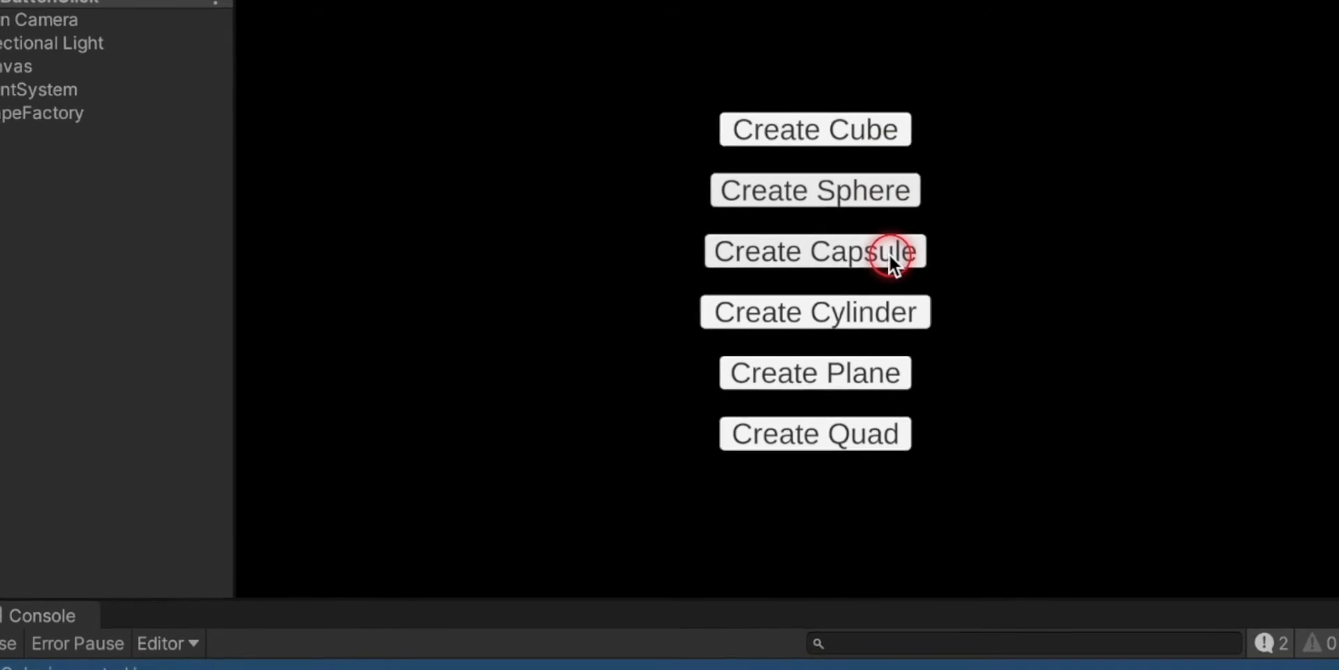
# - Log creation messages for Capsule, Cylinder, Plane and Quad from their Game-view buttons
pyautogui.click(813, 249)
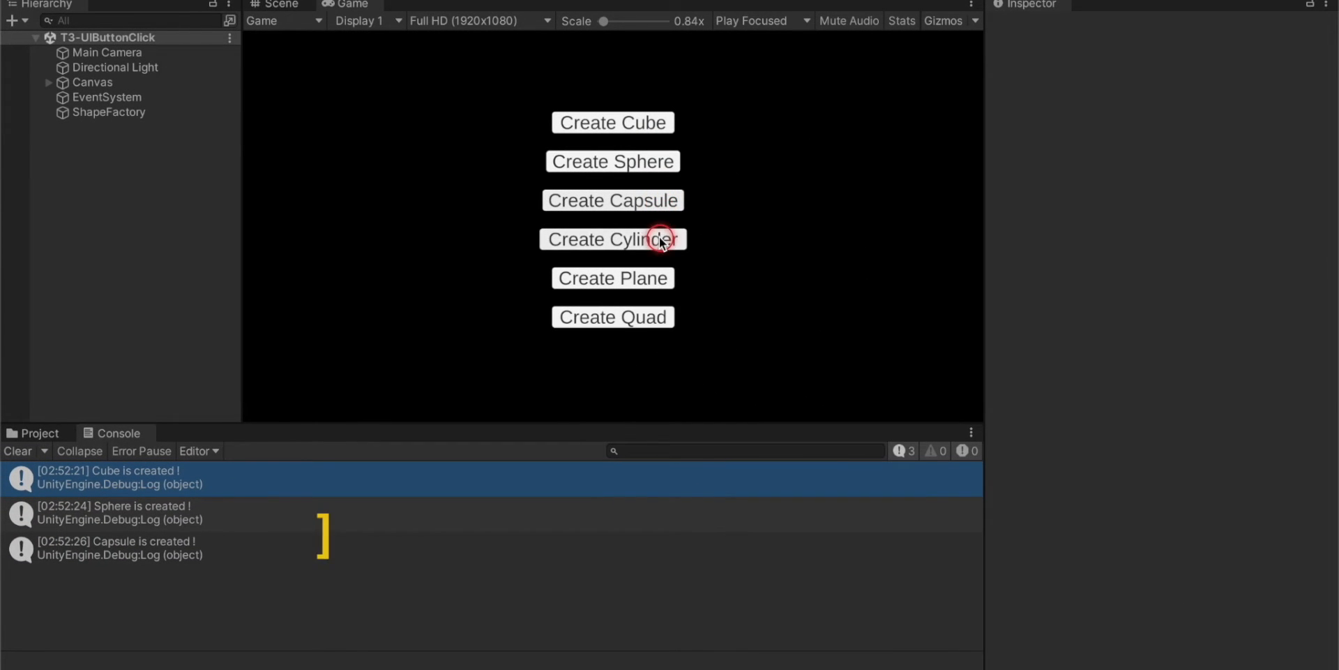
pyautogui.click(612, 239)
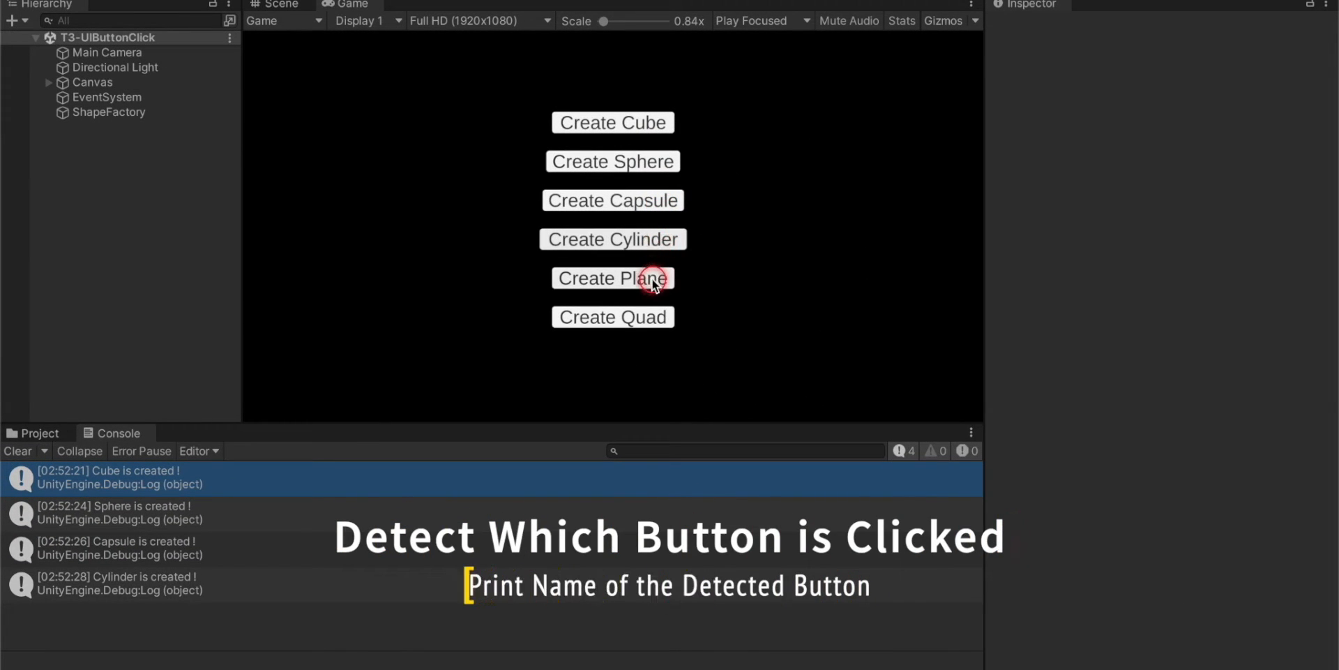
pyautogui.click(612, 277)
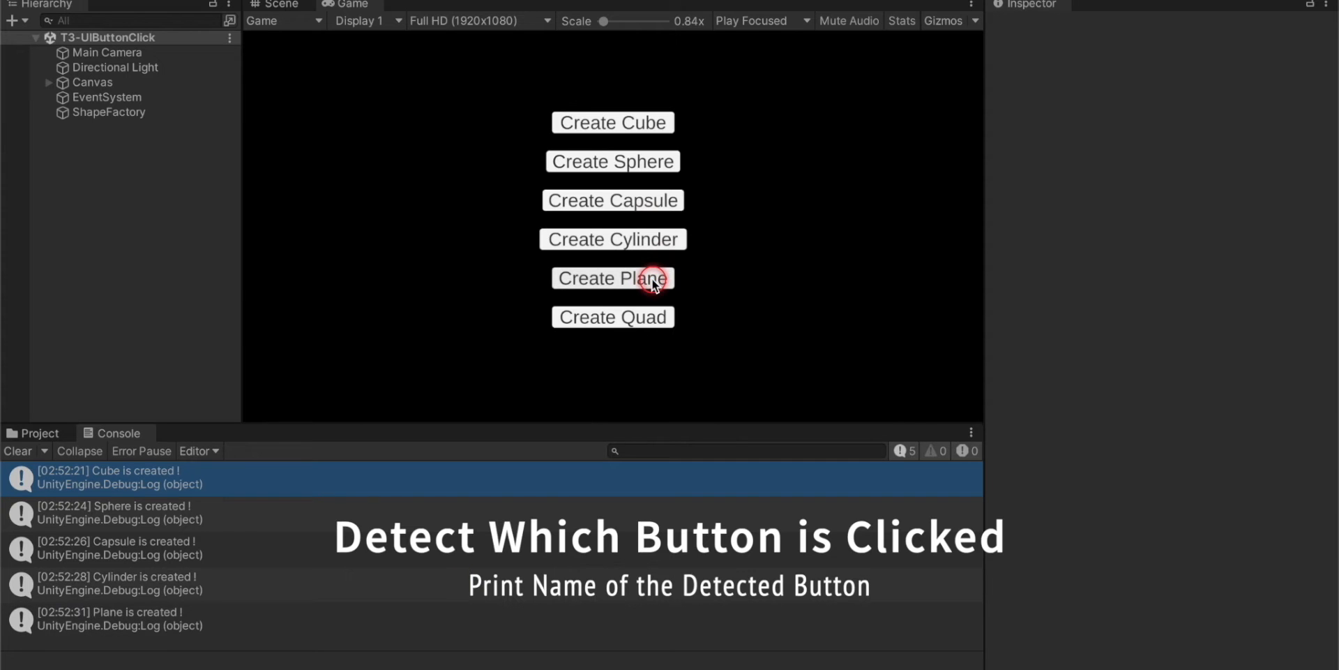
pyautogui.click(16, 451)
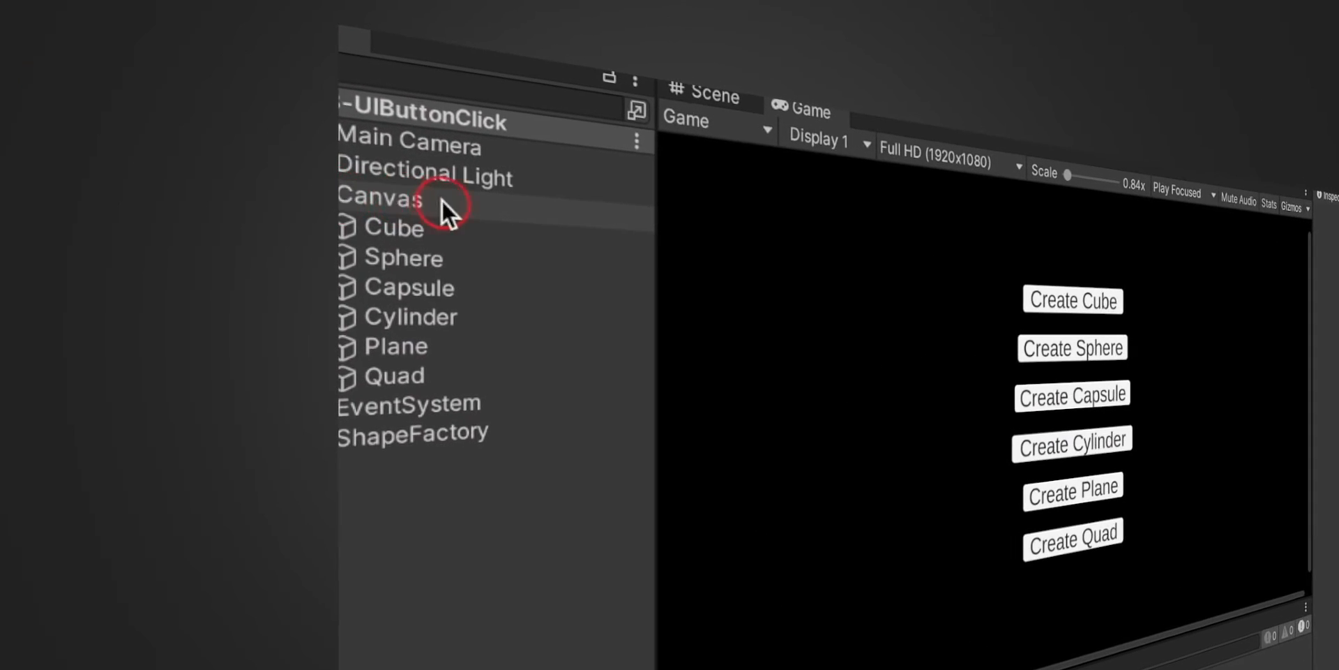
pyautogui.moveTo(452, 367)
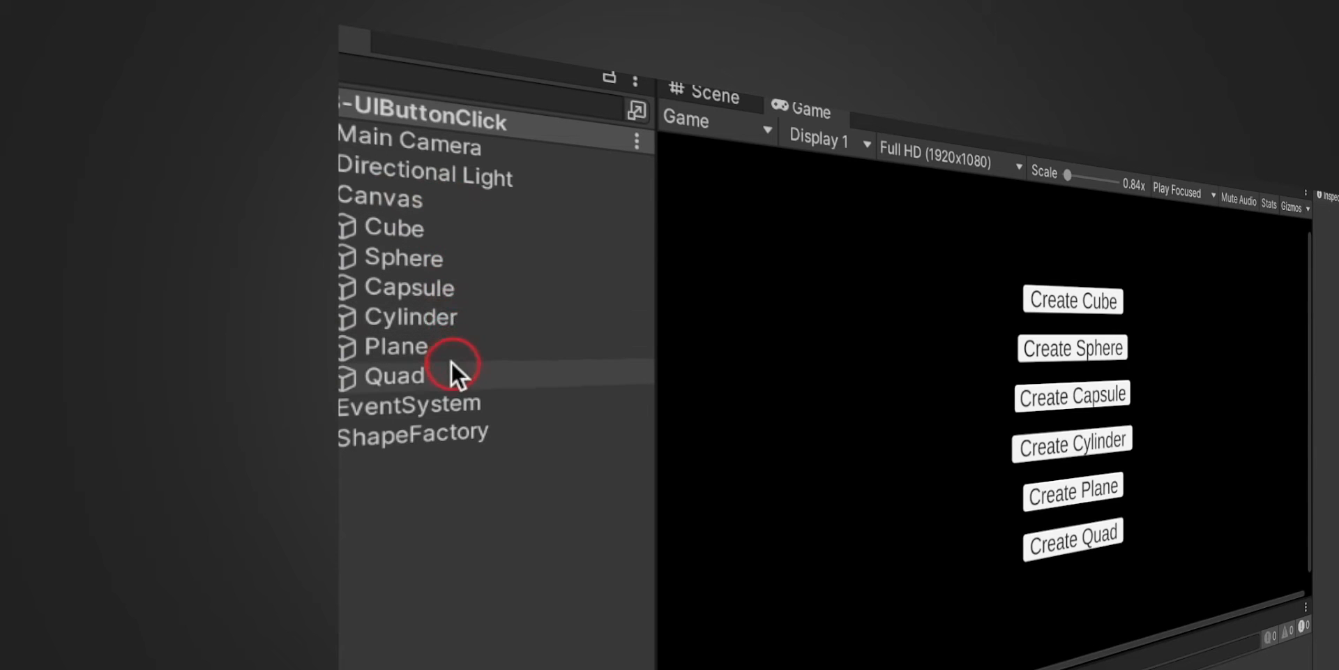
# - Point out the six shape button objects listed under Canvas in the Hierarchy
pyautogui.click(393, 226)
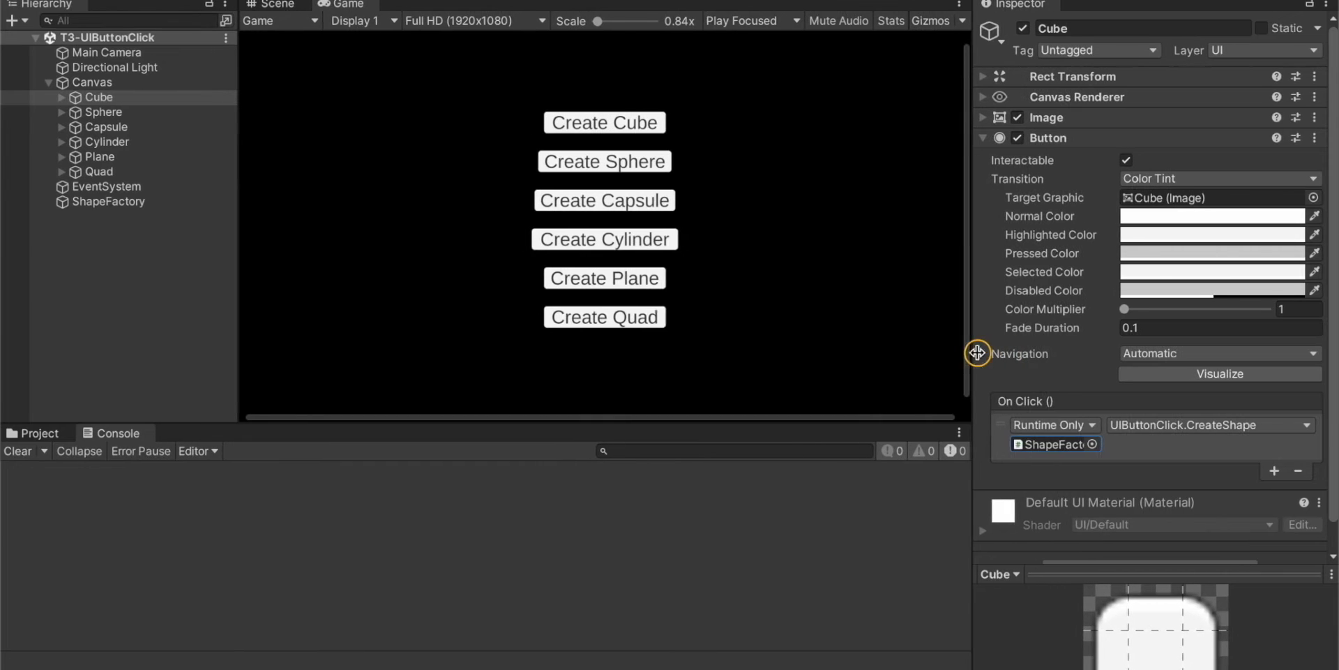
# - Select the ShapeFactory object in the Hierarchy that holds the UIButtonClick script
pyautogui.click(107, 201)
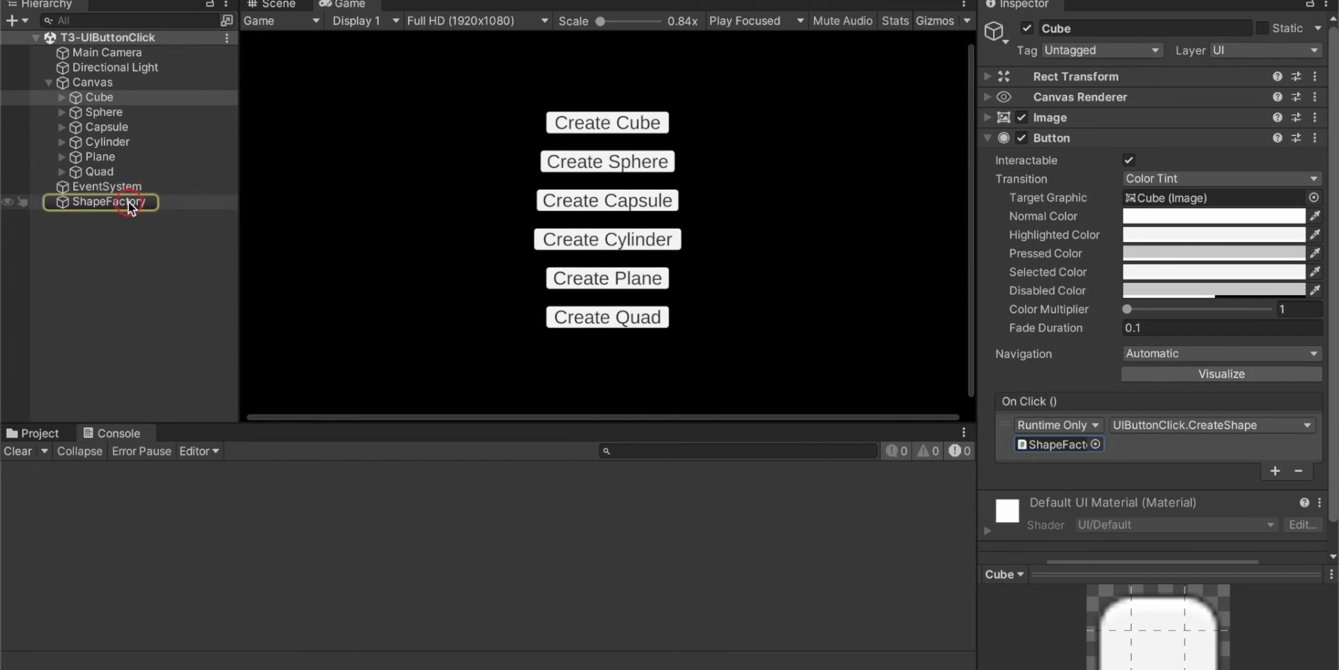
pyautogui.click(109, 201)
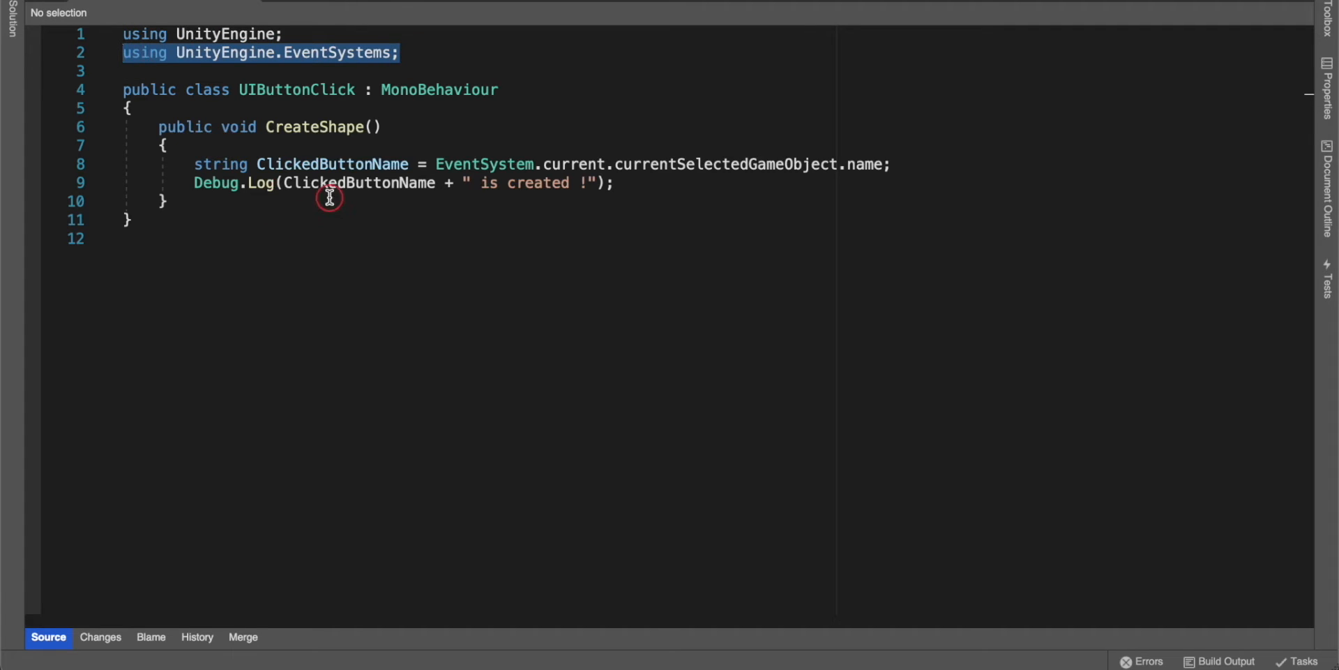
pyautogui.moveTo(316, 127)
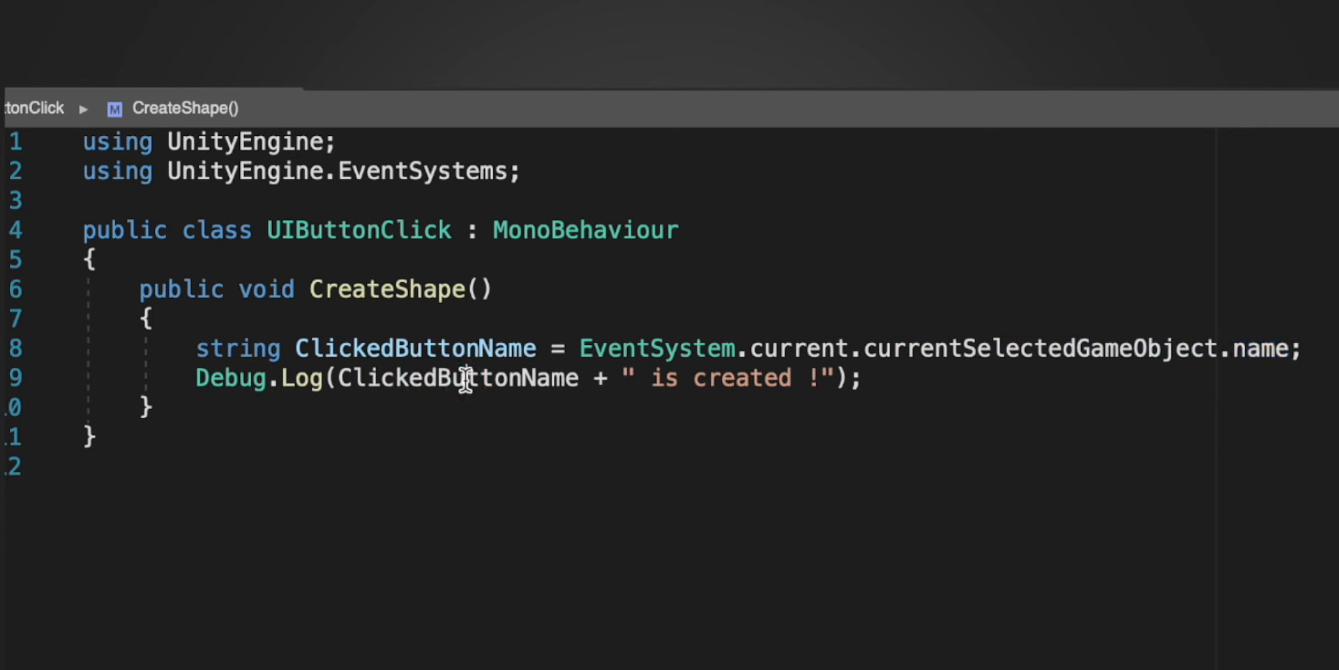
pyautogui.doubleClick(457, 378)
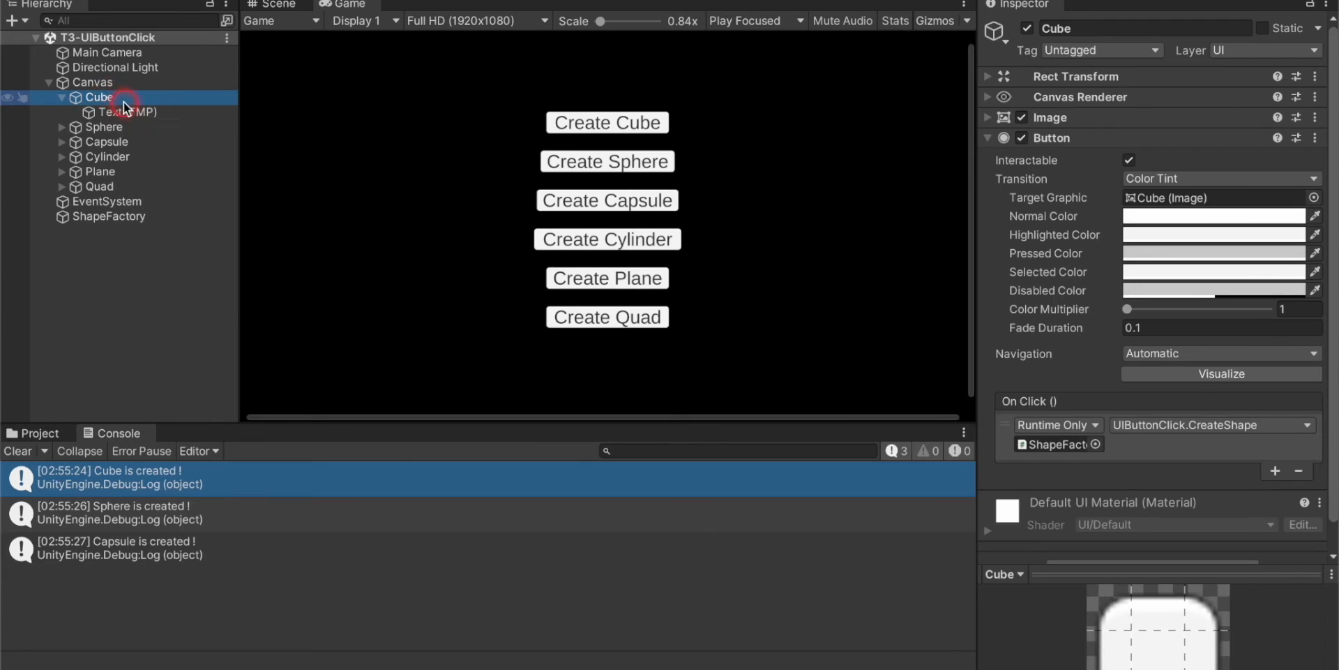
# - Inspect the Cube button's 'Create Cube' label child, then return to its On Click () settings
pyautogui.click(130, 111)
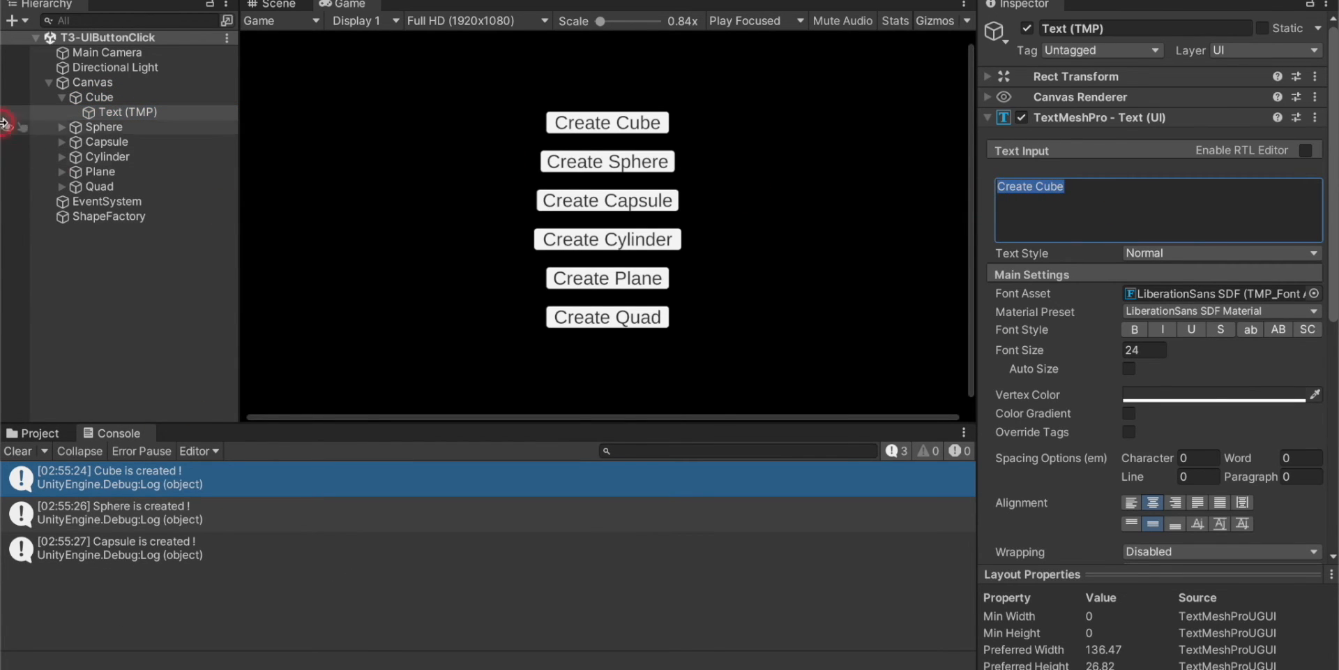
pyautogui.click(607, 123)
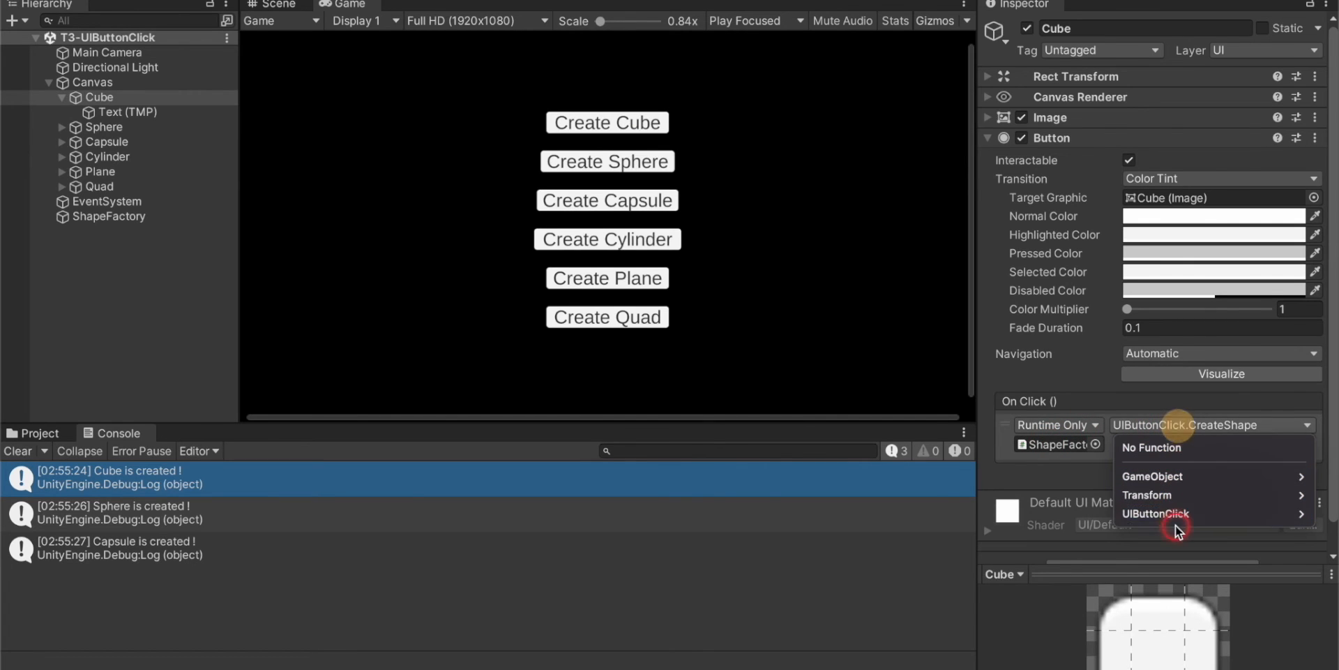
pyautogui.moveTo(1155, 513)
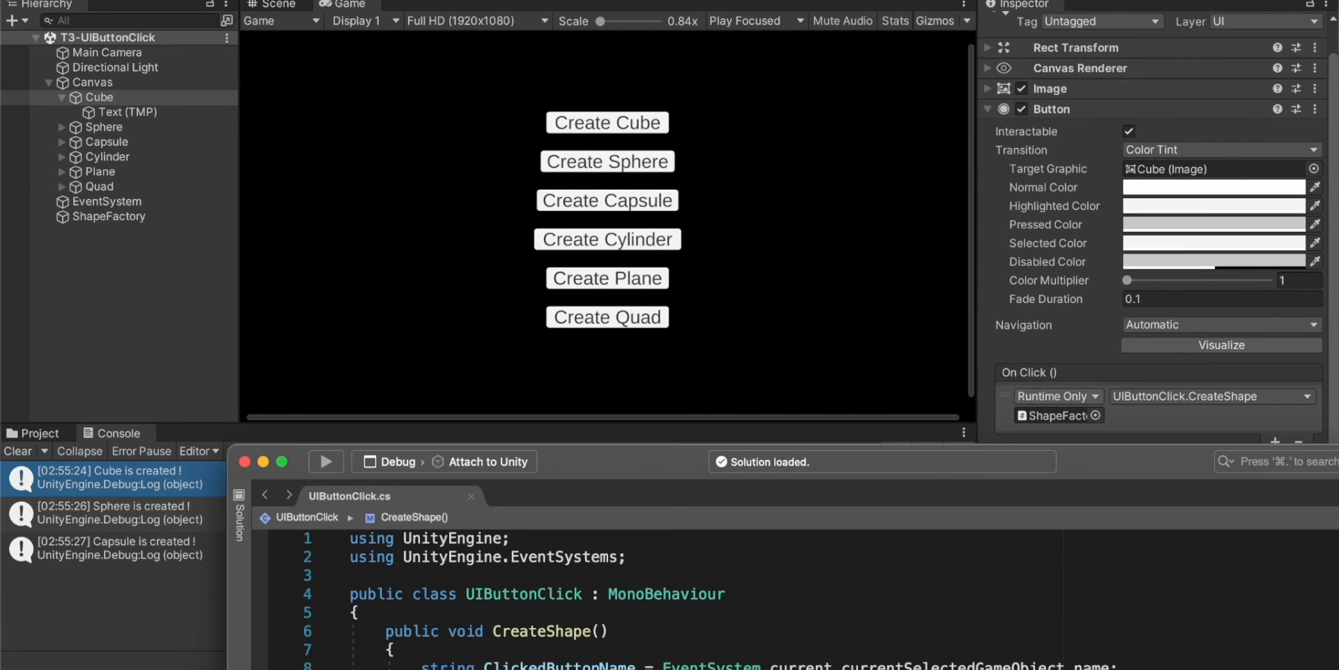
# - Highlight the ClickedButtonName line reading currentSelectedGameObject in CreateShape
pyautogui.doubleClick(769, 666)
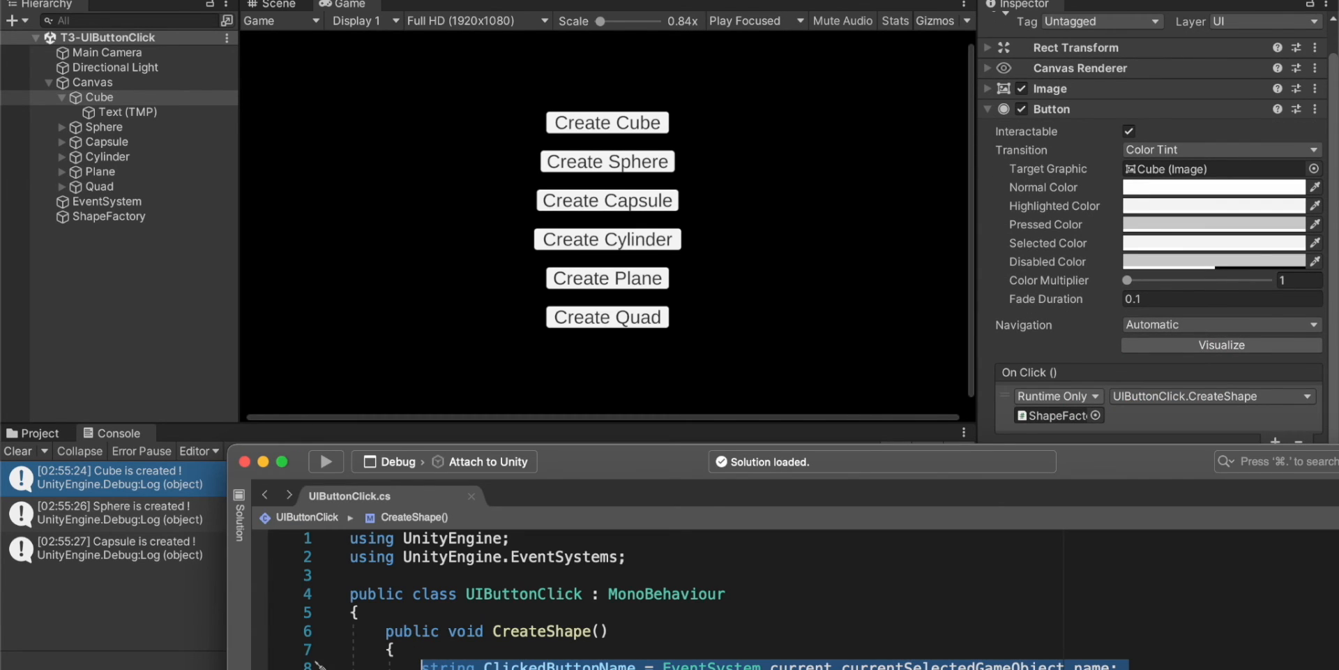